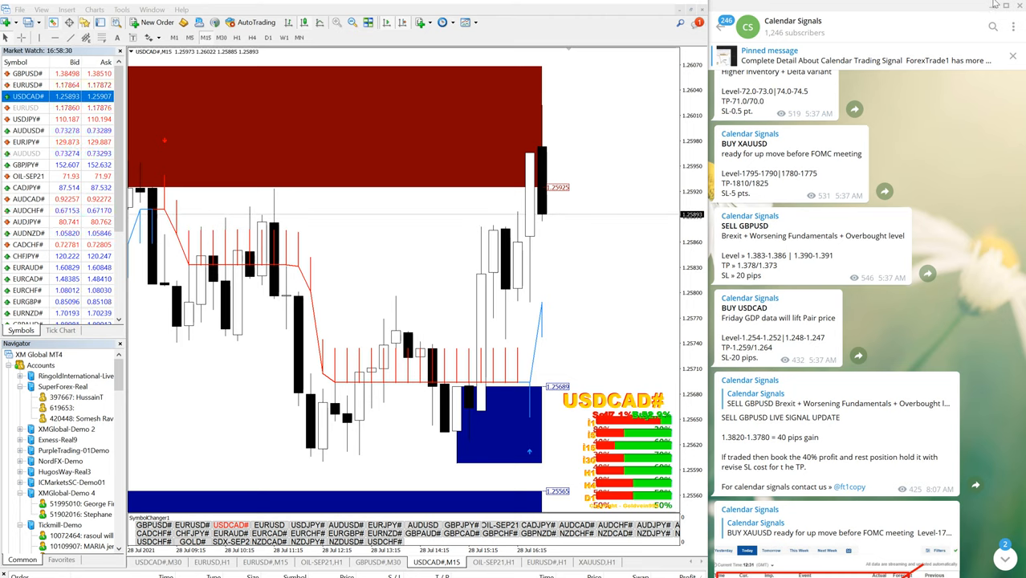
- Scroll Calendar Signals to the 27 July performance summary and 28 July FOMC post
{"action": "scroll", "scroll_direction": "up", "scroll_amount": 3}
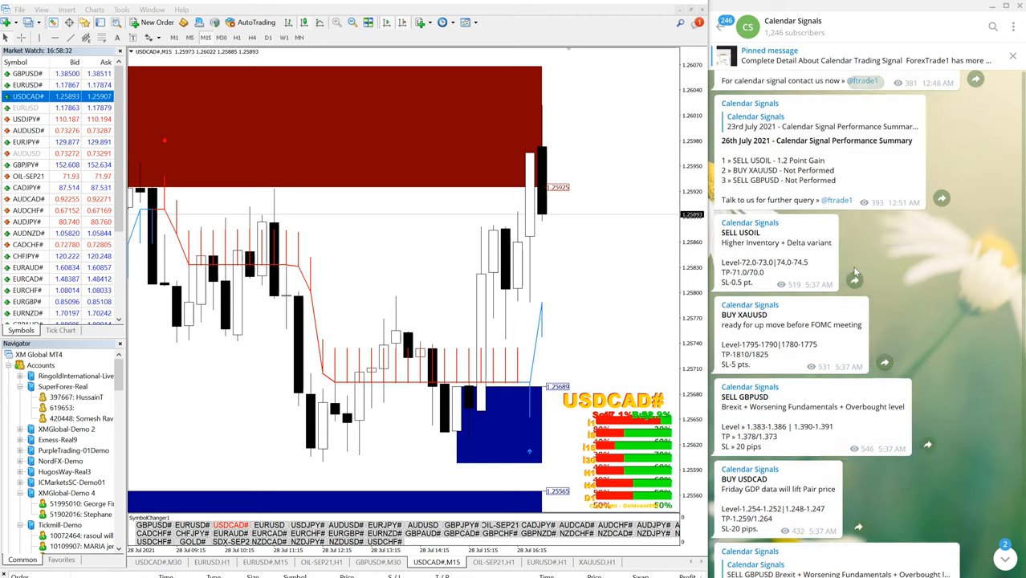
{"action": "scroll", "scroll_direction": "up", "scroll_amount": 3}
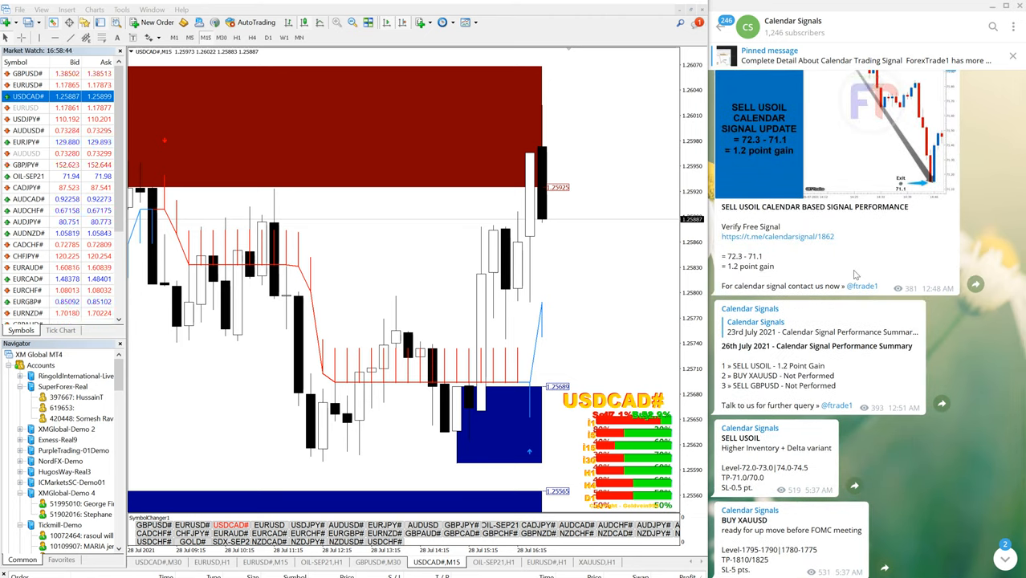
{"action": "scroll", "scroll_direction": "down", "scroll_amount": 3}
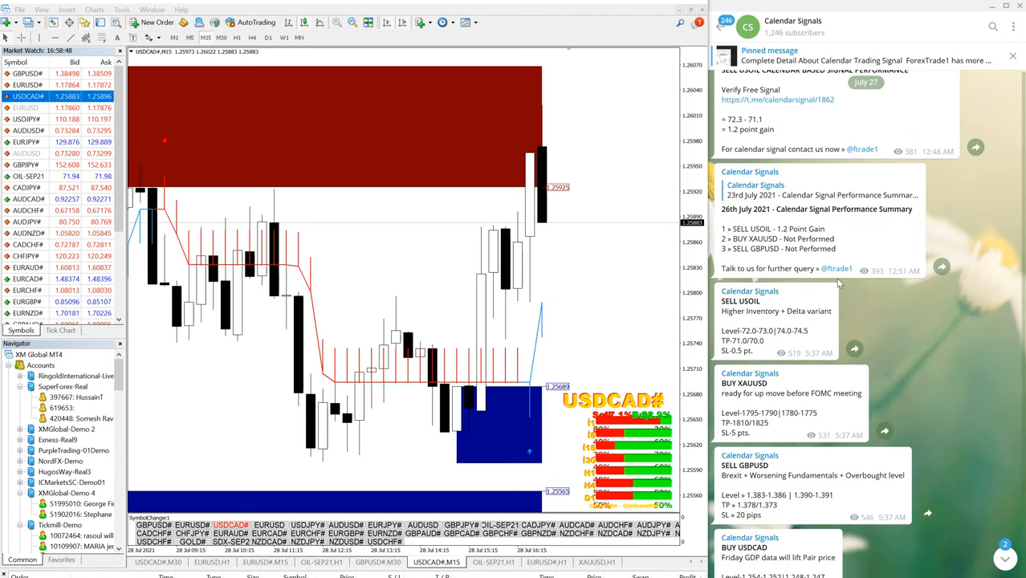
{"action": "scroll", "scroll_direction": "down", "scroll_amount": 3}
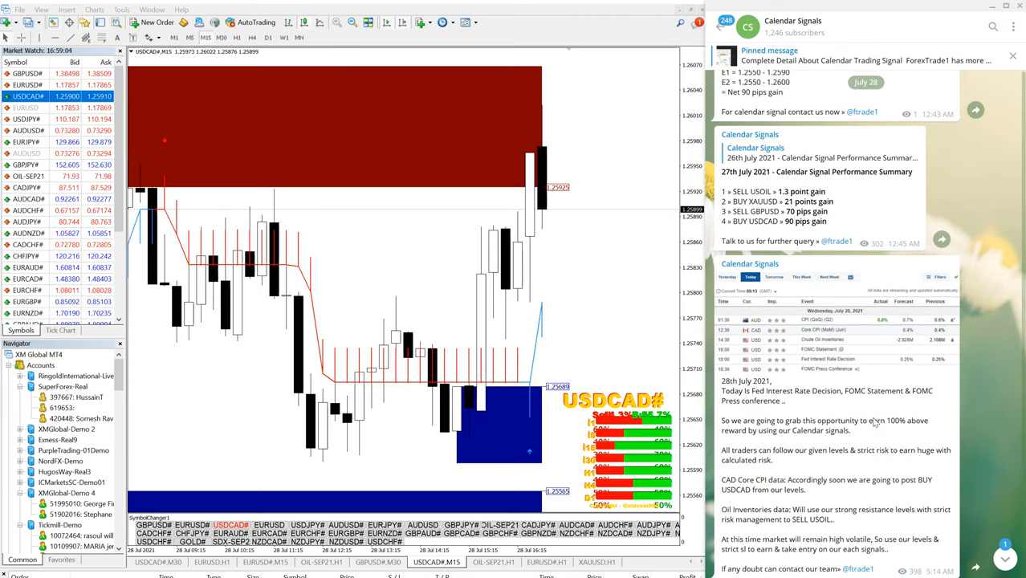
- Scroll to the BUY USDCAD signal so its Level, TP and SL lines can be circled
{"action": "scroll", "scroll_direction": "up", "scroll_amount": 3}
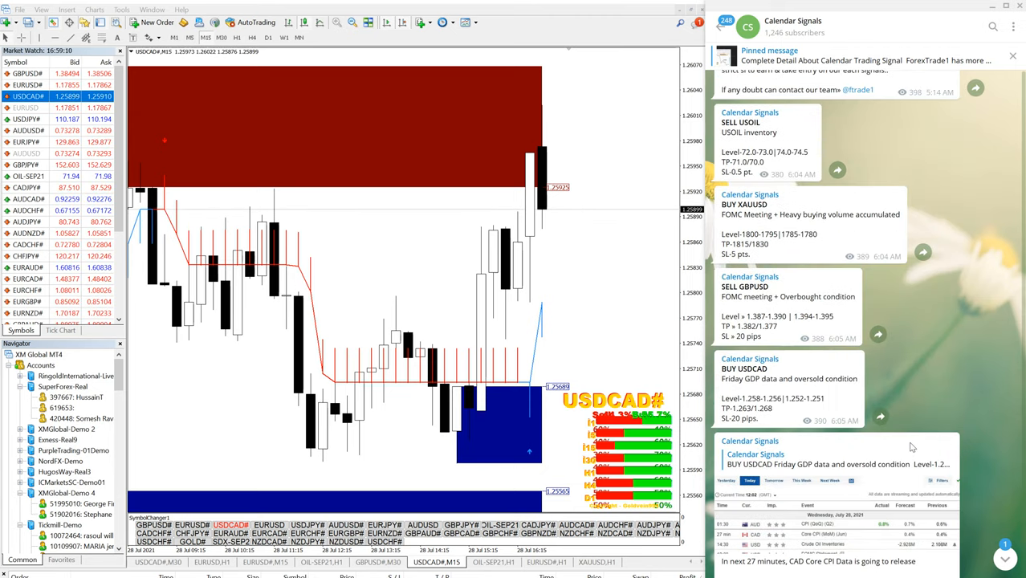
{"action": "scroll", "scroll_direction": "down", "scroll_amount": 3}
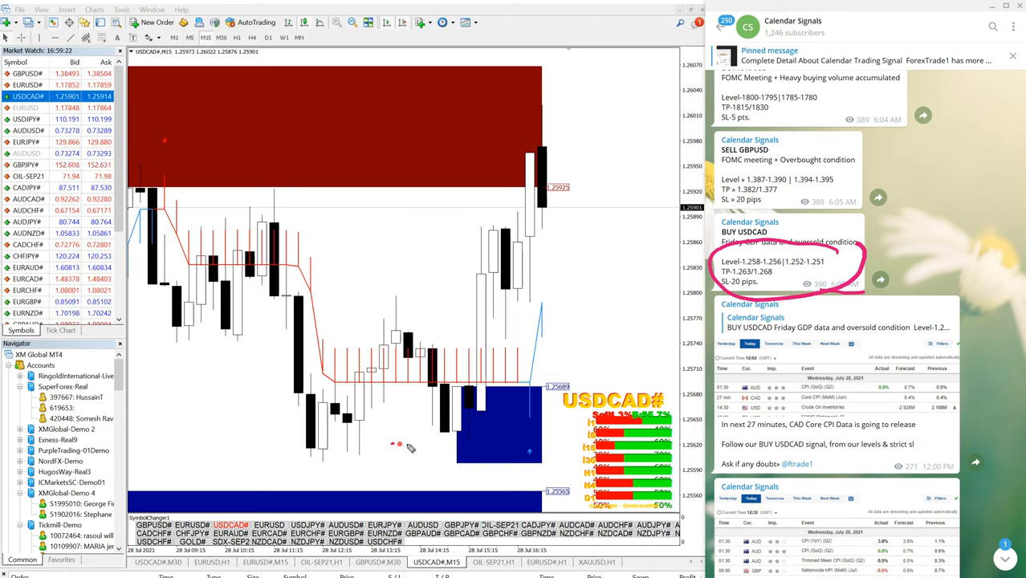
- Underline the USDCAD entry zone, arrow the rise from 1.255 to 1.261, and note 60 pips
{"action": "left_click_drag", "start_coordinate": [414, 442], "coordinate": [550, 438]}
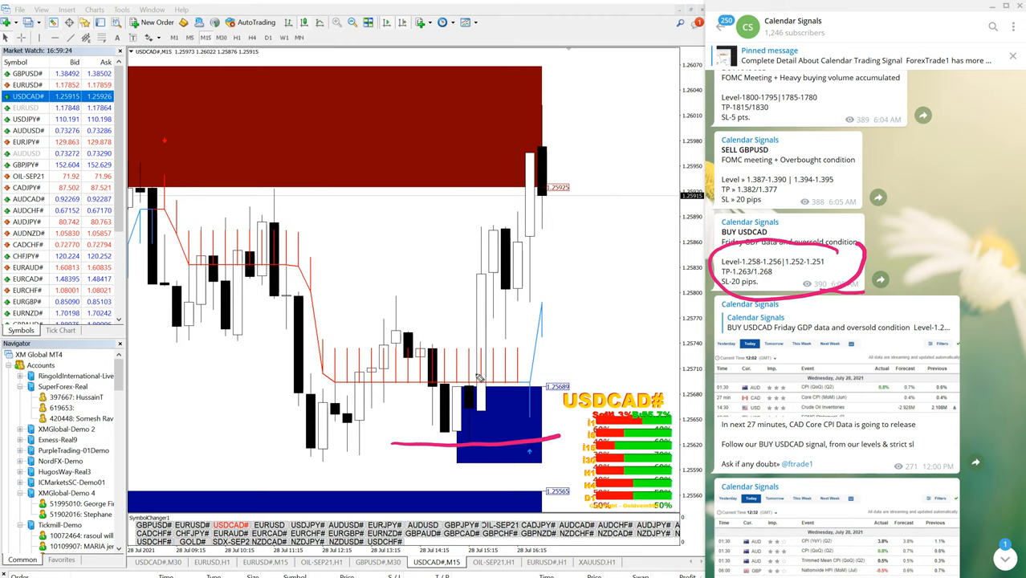
{"action": "left_click_drag", "start_coordinate": [460, 127], "coordinate": [628, 98]}
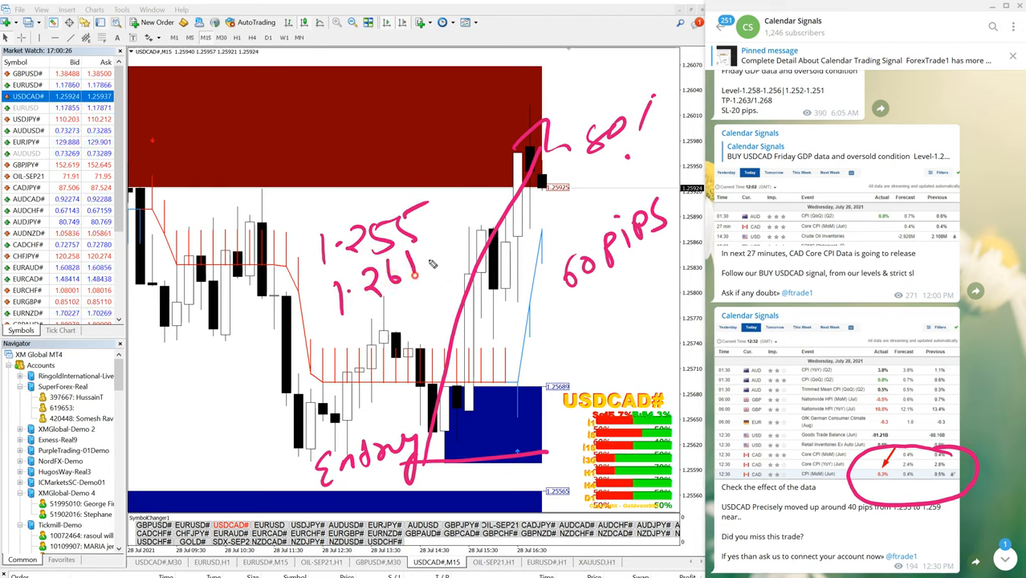
{"action": "left_click_drag", "start_coordinate": [418, 265], "coordinate": [498, 233]}
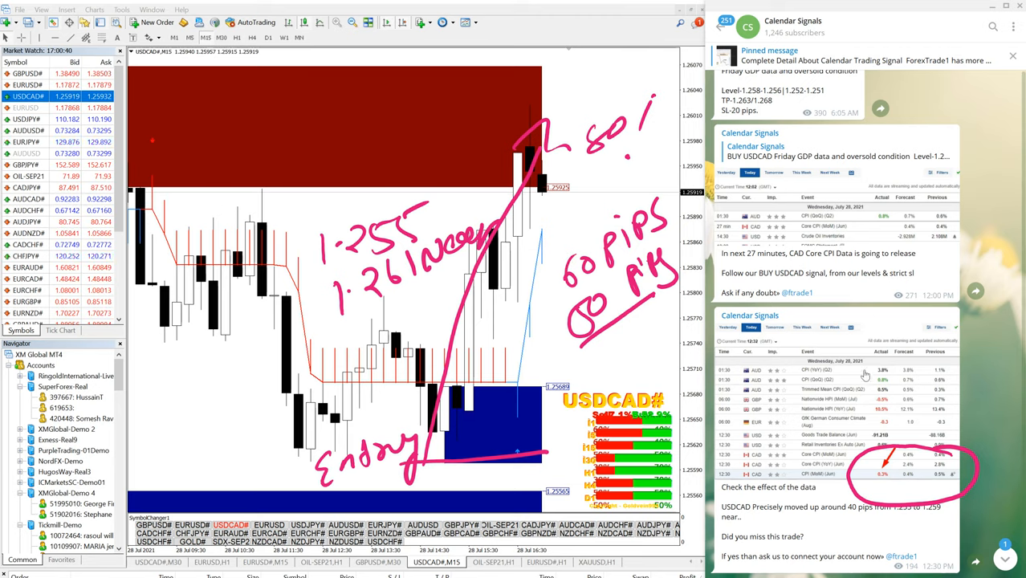
{"action": "scroll", "scroll_direction": "down", "scroll_amount": 3}
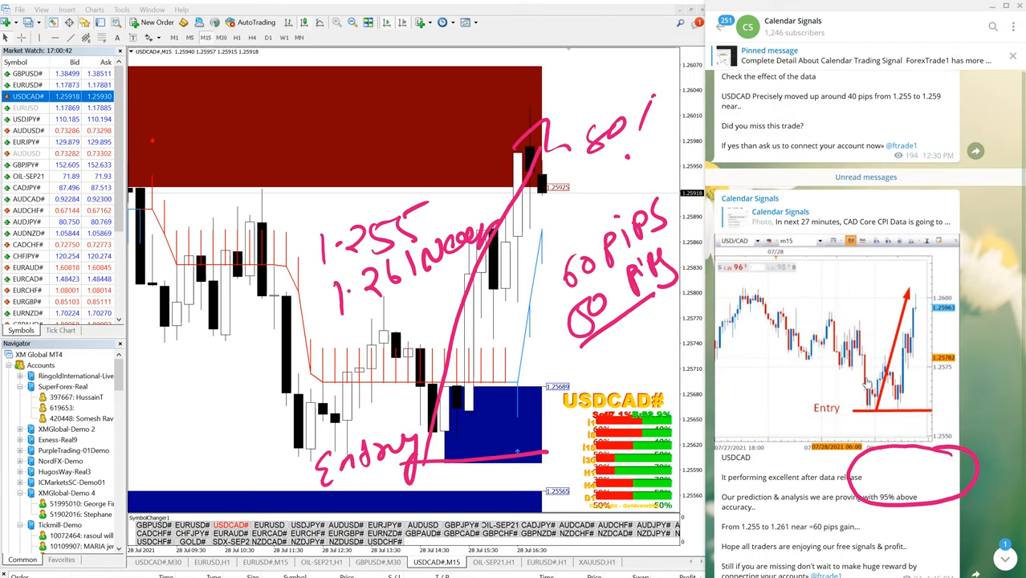
- Scroll Telegram on to the USDCAD result and SELL GBPUSD update posts
{"action": "scroll", "scroll_direction": "down", "scroll_amount": 3}
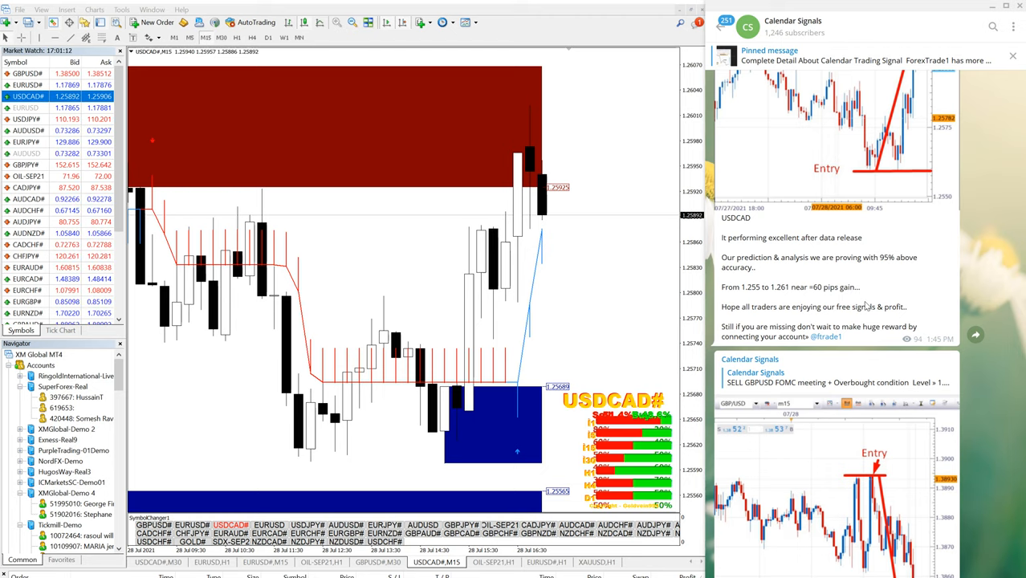
- Circle the SELL GBPUSD 1.387–1.390 level and 6:05 AM time, arrowing to the chart's sell zone
{"action": "scroll", "scroll_direction": "down", "scroll_amount": 3}
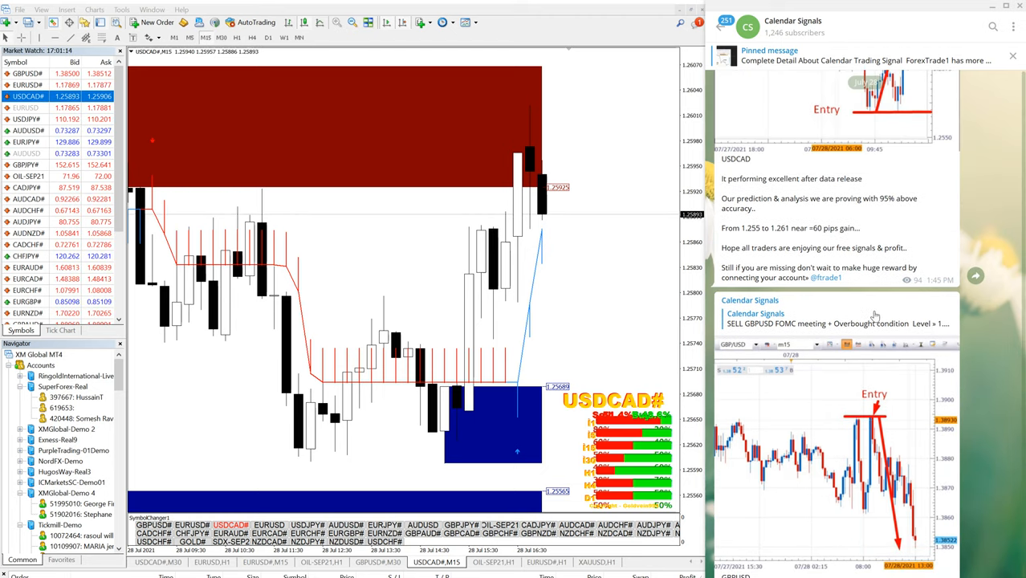
{"action": "scroll", "scroll_direction": "down", "scroll_amount": 3}
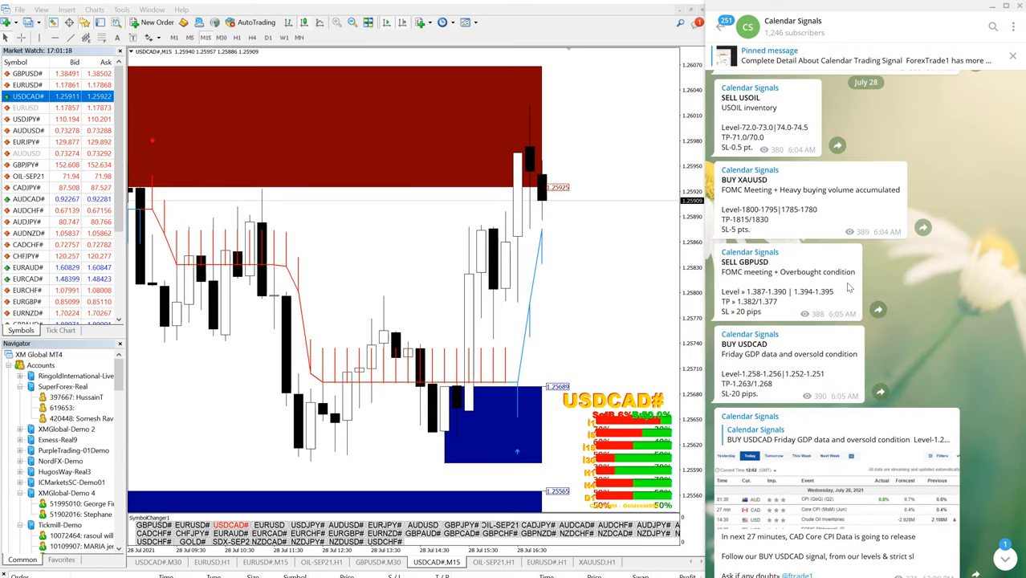
{"action": "scroll", "scroll_direction": "up", "scroll_amount": 3}
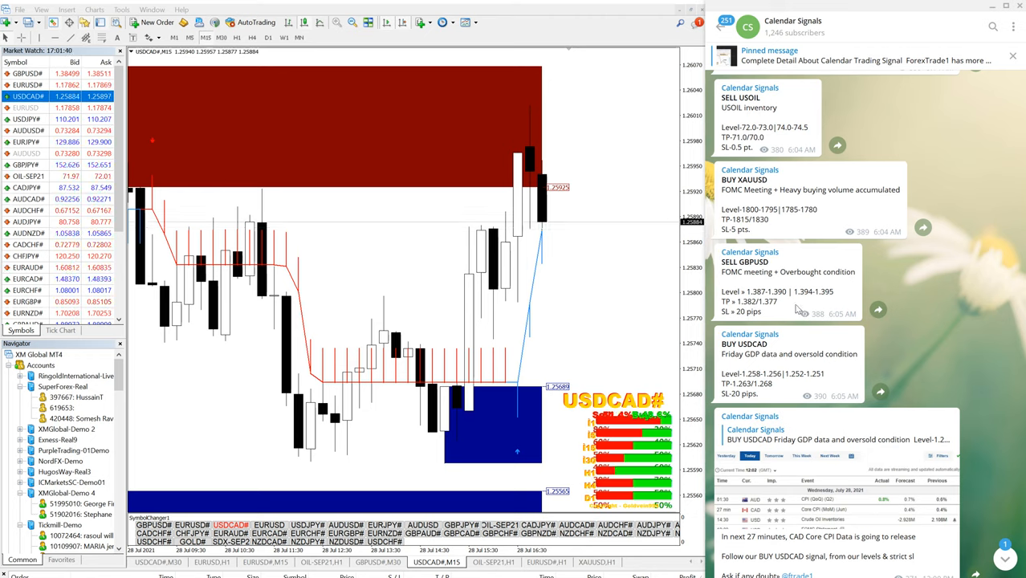
{"action": "scroll", "scroll_direction": "down", "scroll_amount": 3}
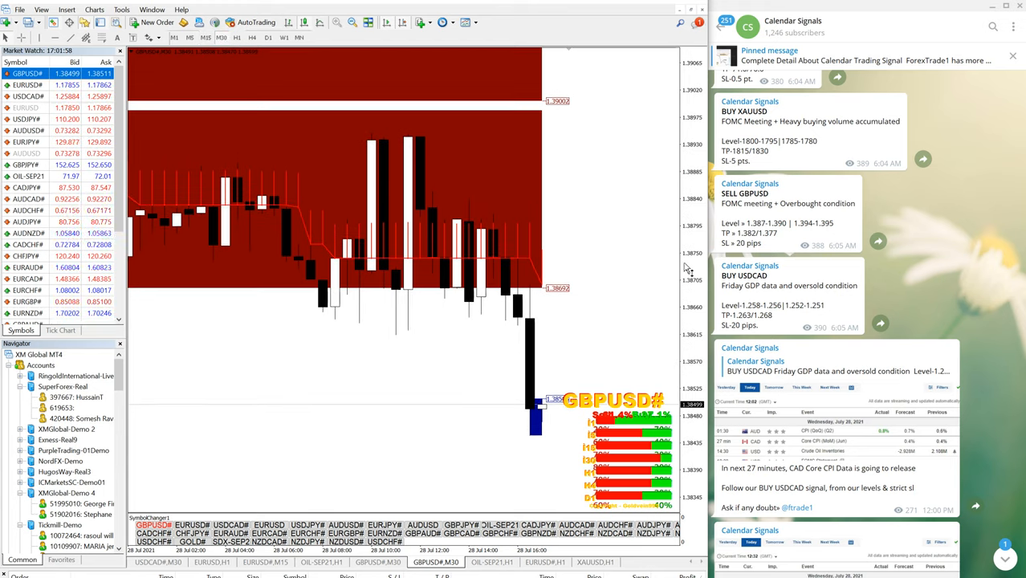
{"action": "mouse_move", "coordinate": [686, 267]}
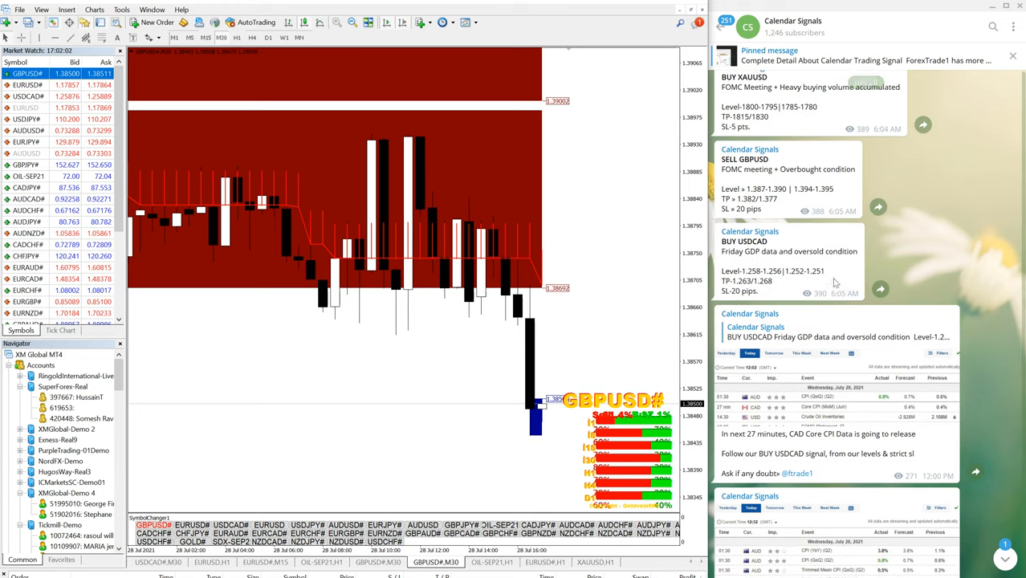
{"action": "scroll", "scroll_direction": "down", "scroll_amount": 3}
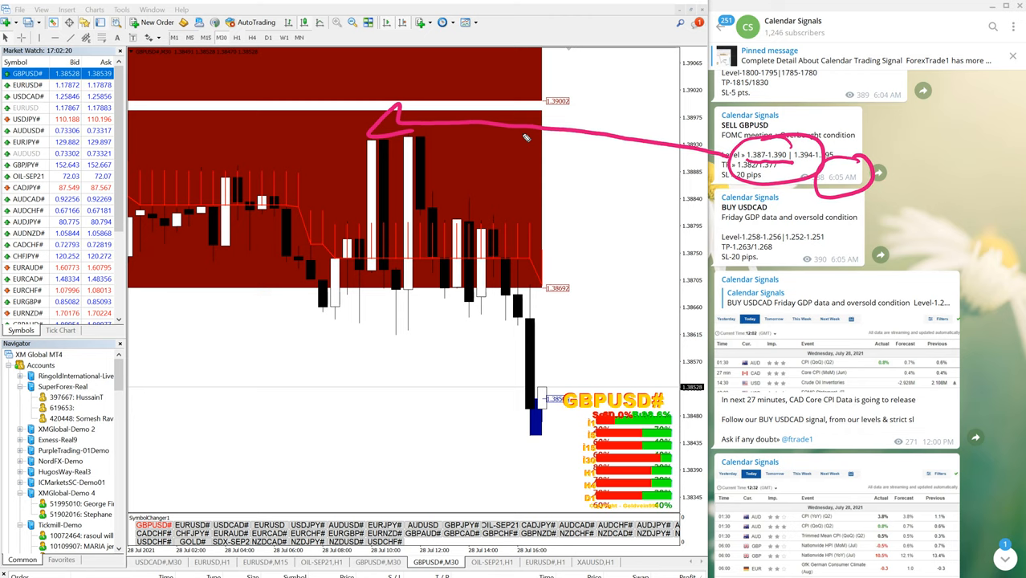
- Write 1.390, draw a 50 pips drop to 1.385, and note 10000 and 1.0
{"action": "left_click_drag", "start_coordinate": [482, 152], "coordinate": [595, 160]}
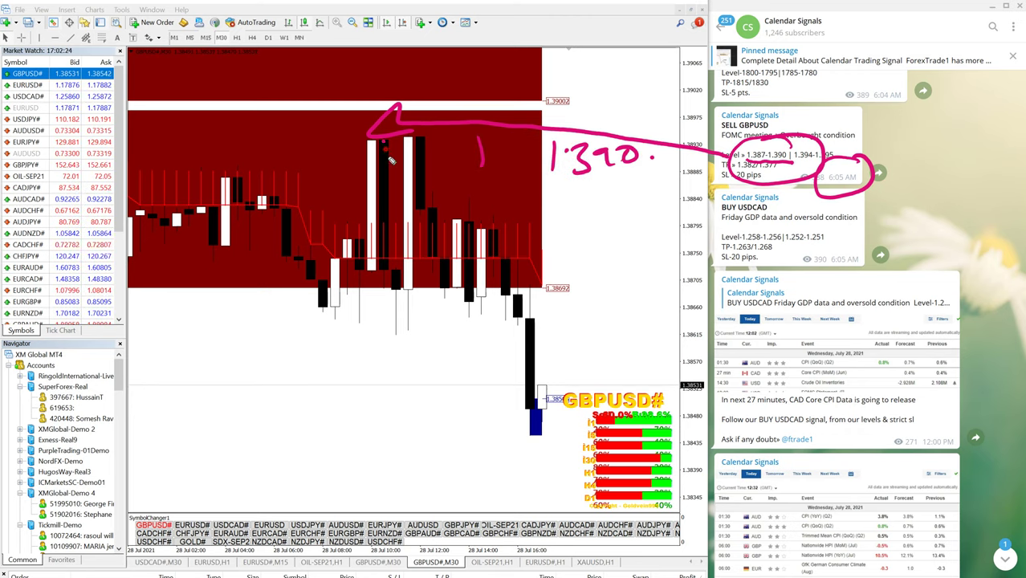
{"action": "left_click_drag", "start_coordinate": [386, 148], "coordinate": [514, 446]}
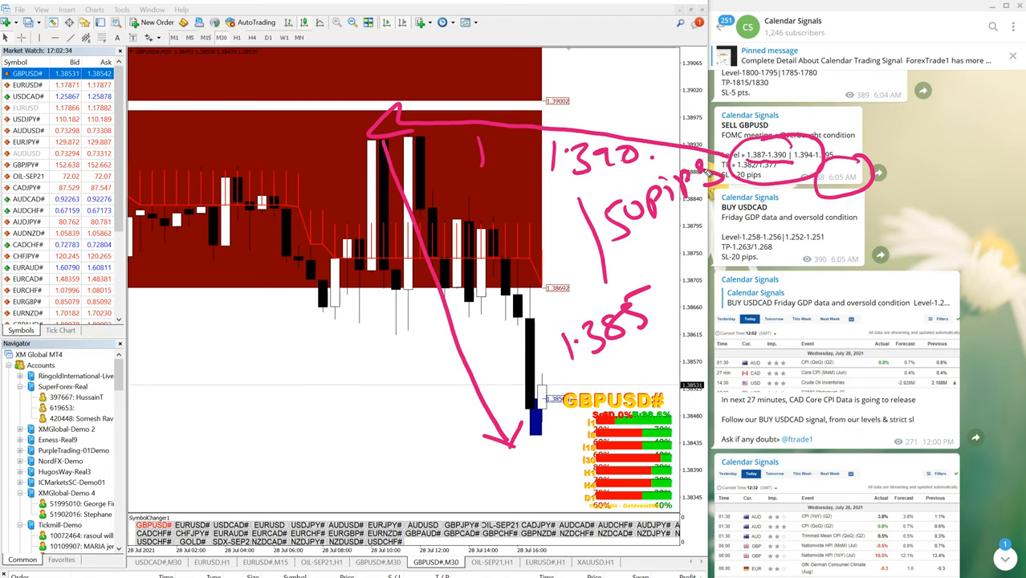
{"action": "left_click_drag", "start_coordinate": [152, 353], "coordinate": [220, 353]}
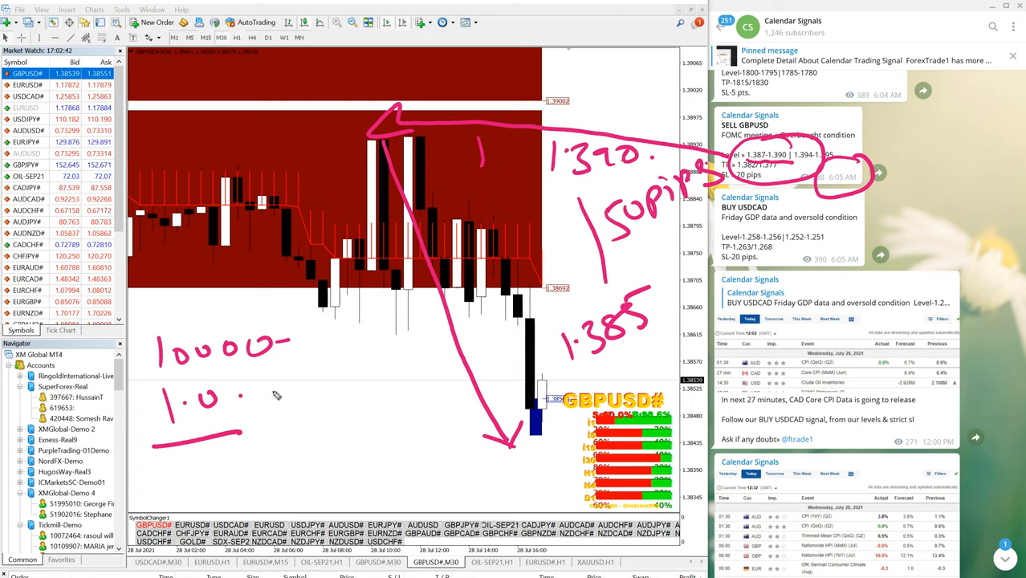
{"action": "mouse_move", "coordinate": [289, 392]}
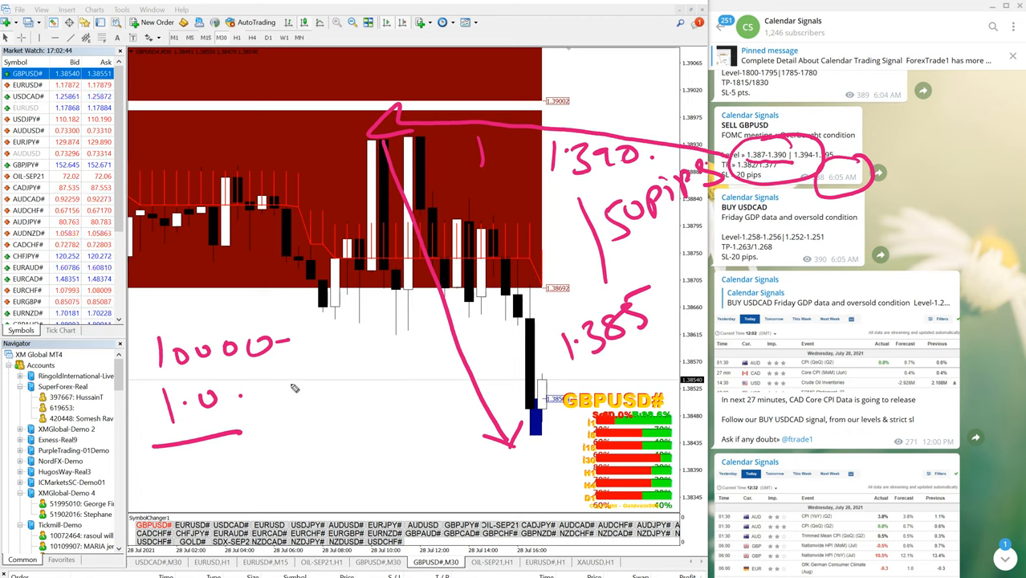
- Write 500 USD and 1.0 = 480 USD beneath the lot notes
{"action": "left_click_drag", "start_coordinate": [301, 377], "coordinate": [337, 393]}
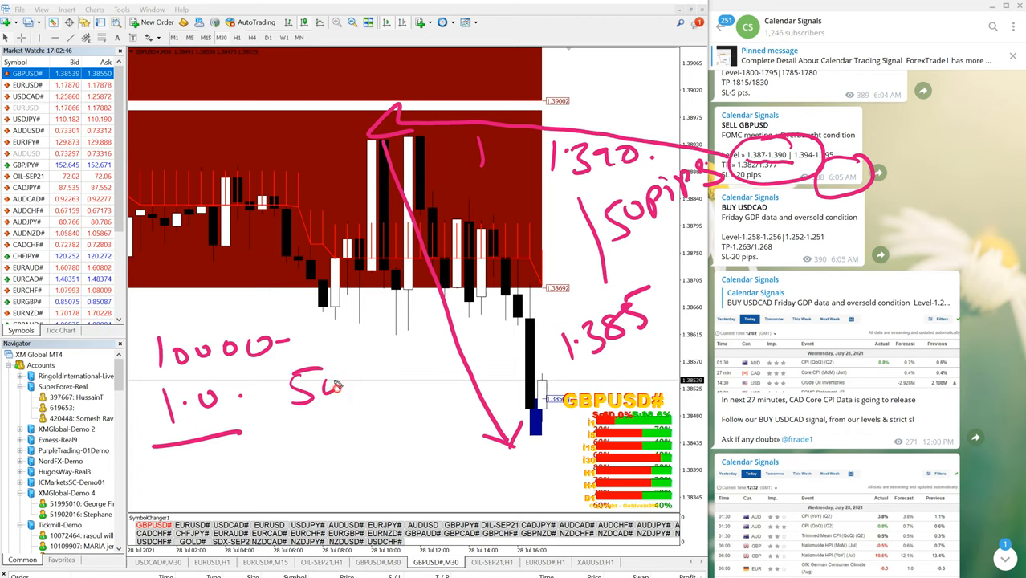
{"action": "left_click_drag", "start_coordinate": [337, 390], "coordinate": [450, 378]}
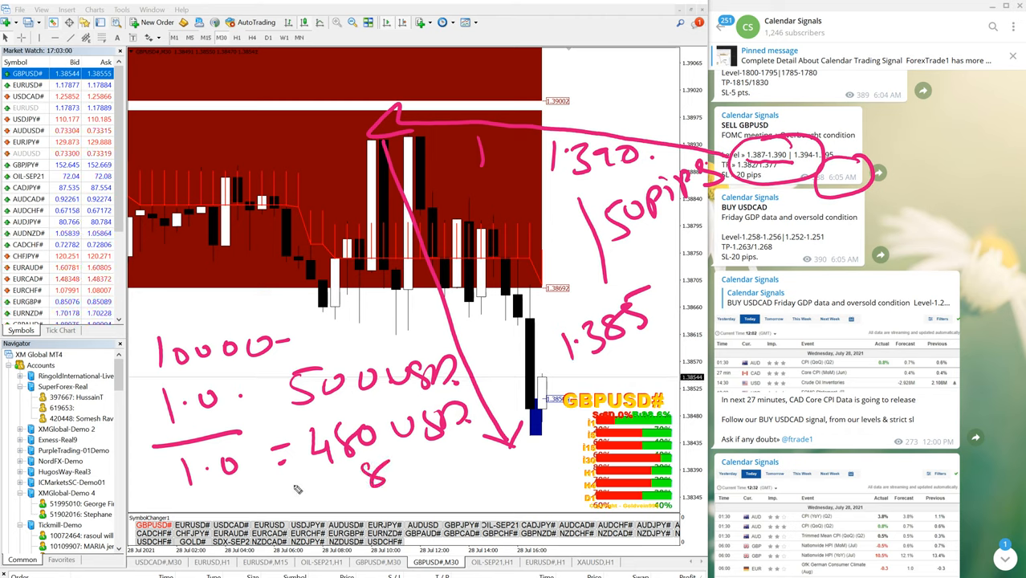
{"action": "mouse_move", "coordinate": [296, 481]}
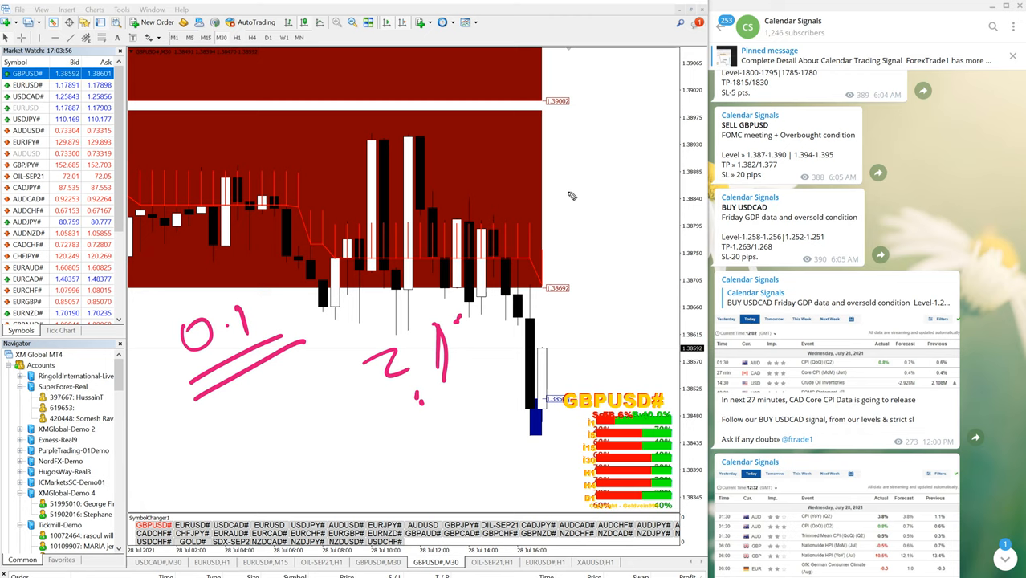
- Scribble out the 0.1 lot note, leaving 1.0 and the 40 50! note
{"action": "left_click_drag", "start_coordinate": [566, 197], "coordinate": [675, 156]}
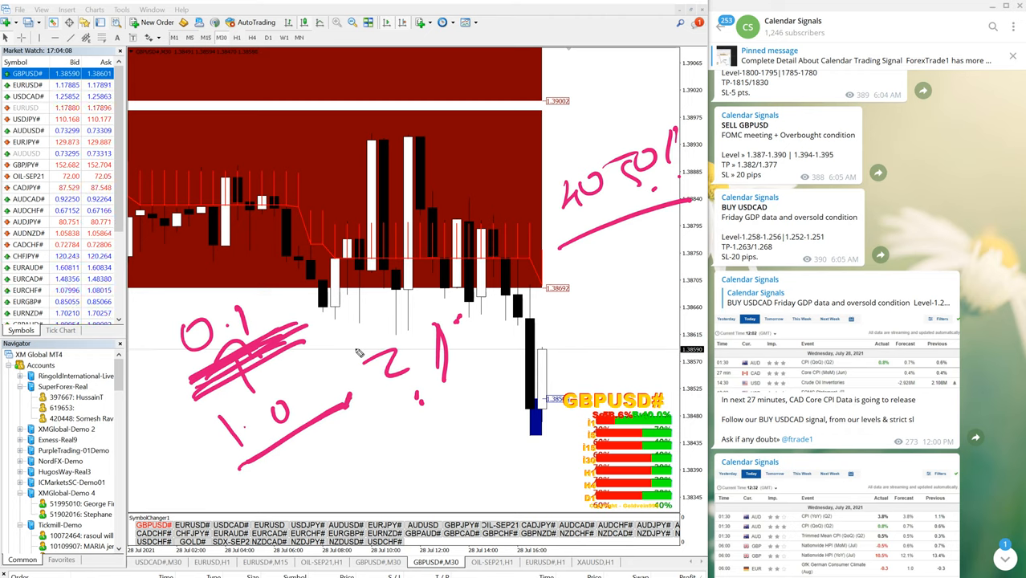
- Clear the pen drawings from the GBPUSD chart and scroll Telegram up to earlier signals
{"action": "left_click_drag", "start_coordinate": [598, 265], "coordinate": [615, 322]}
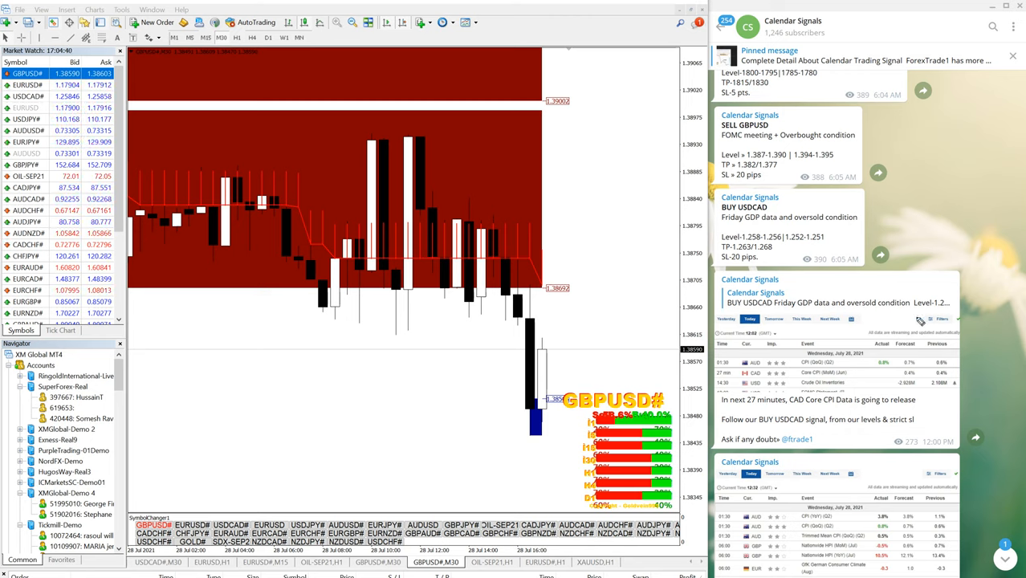
{"action": "scroll", "scroll_direction": "up", "scroll_amount": 3}
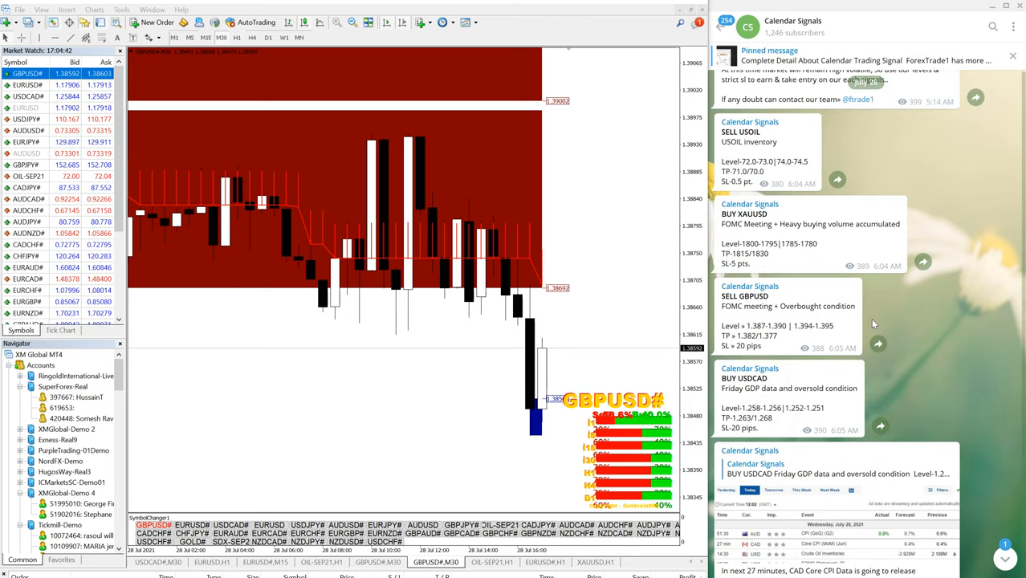
{"action": "scroll", "scroll_direction": "up", "scroll_amount": 3}
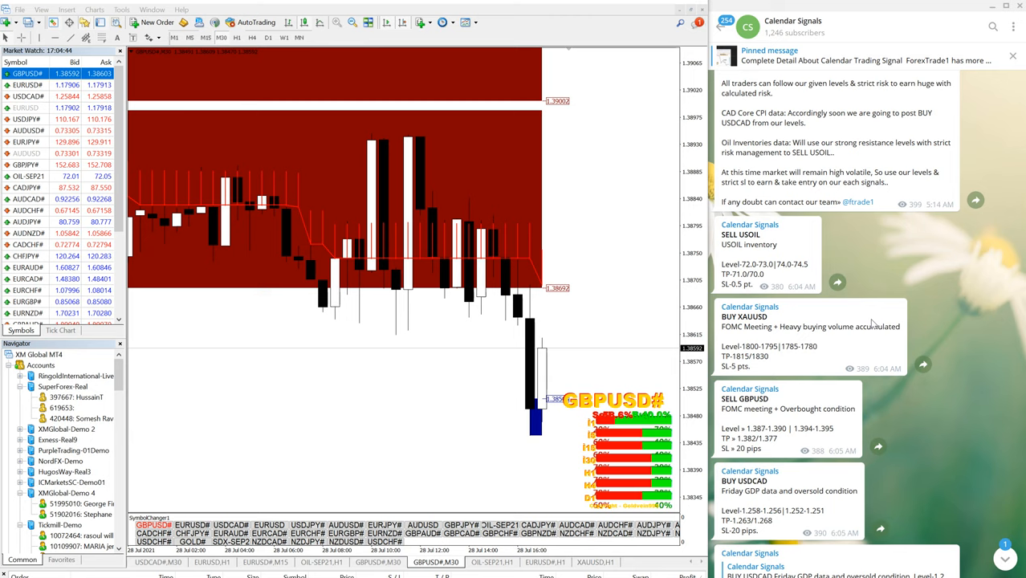